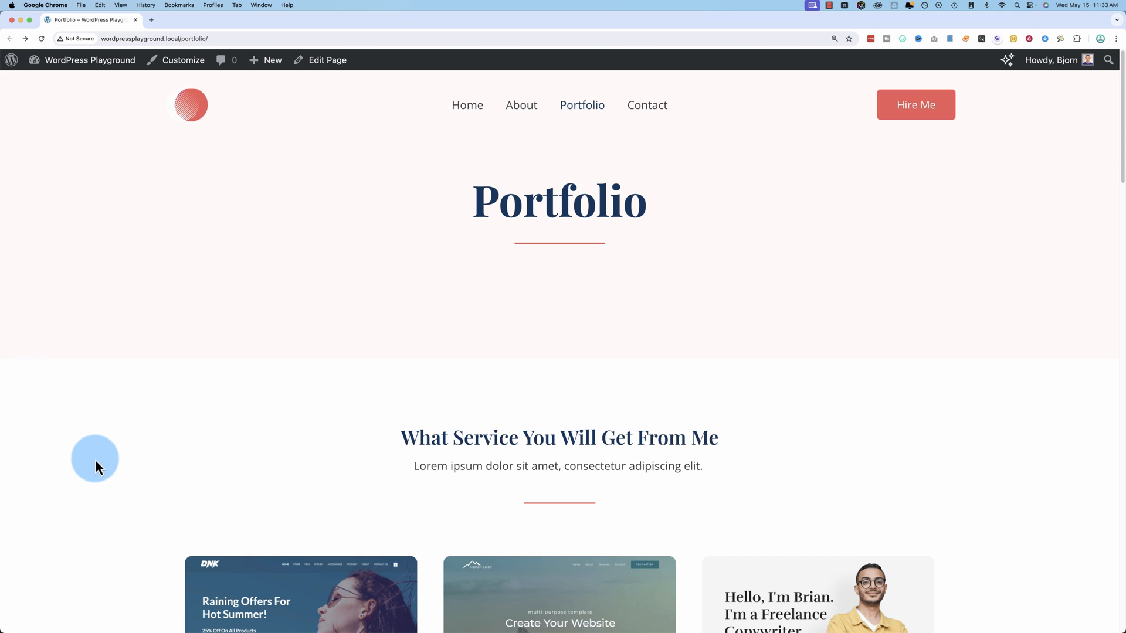
Open the Portfolio page in the block editor and scroll down to the Project Storytelling paragraph
{"action": "scroll", "scroll_direction": "down", "scroll_amount": 3}
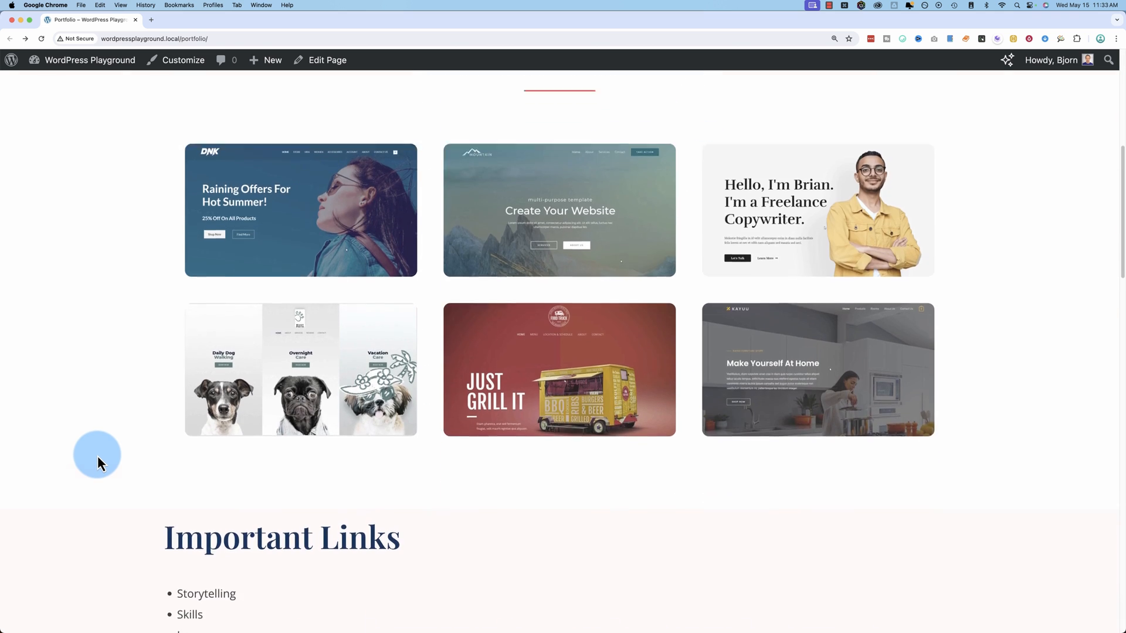
{"action": "scroll", "scroll_direction": "down", "scroll_amount": 3}
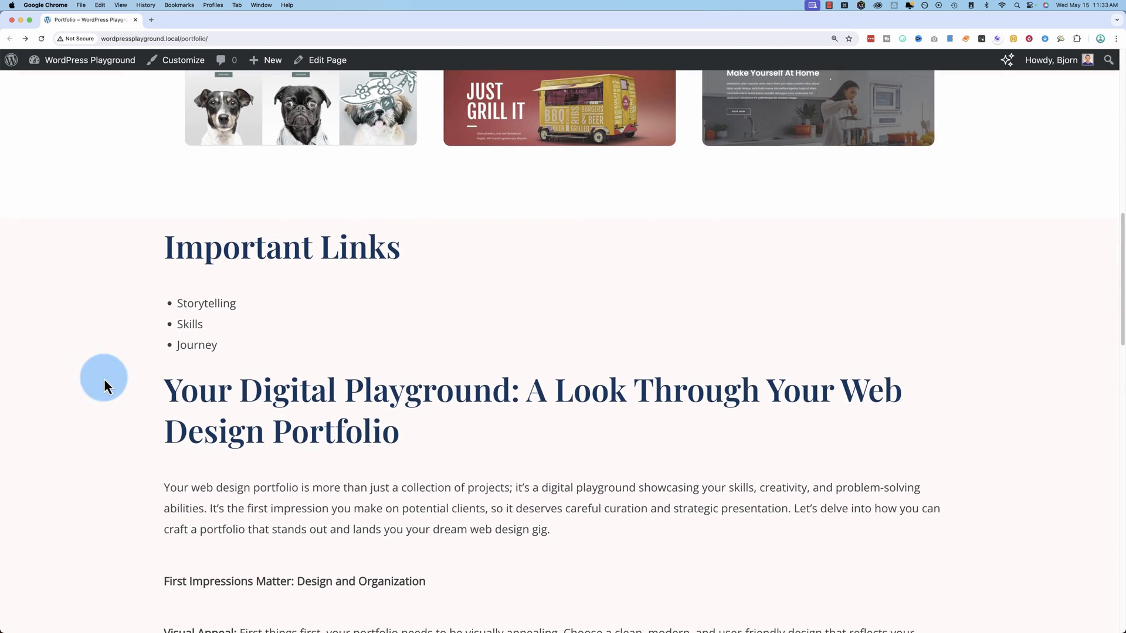
{"action": "mouse_move", "coordinate": [206, 302]}
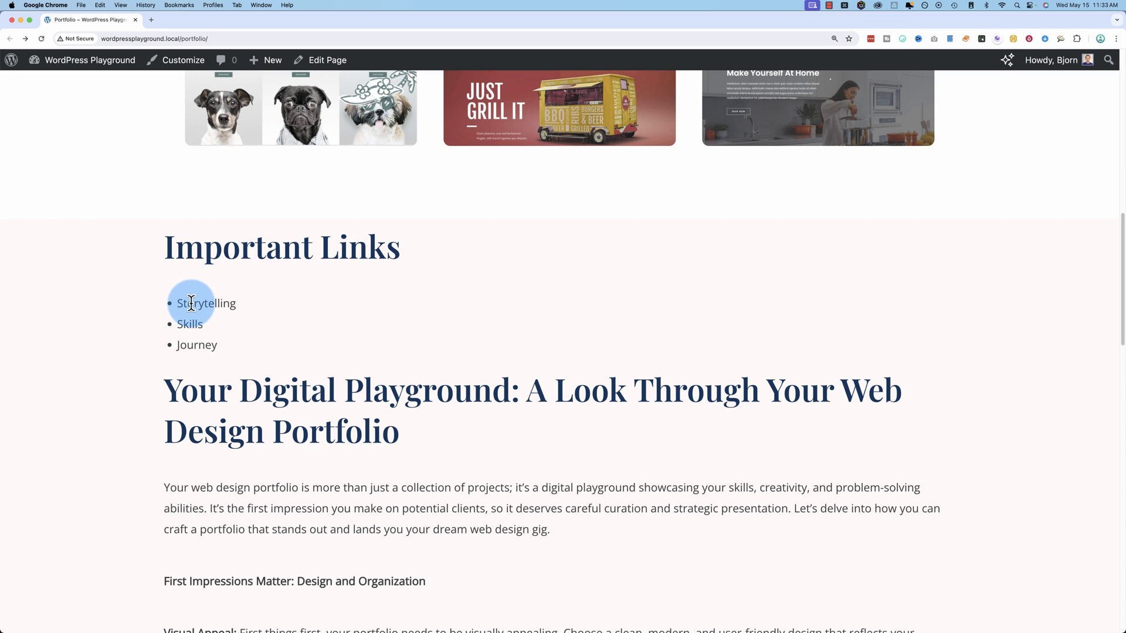
{"action": "mouse_move", "coordinate": [202, 323]}
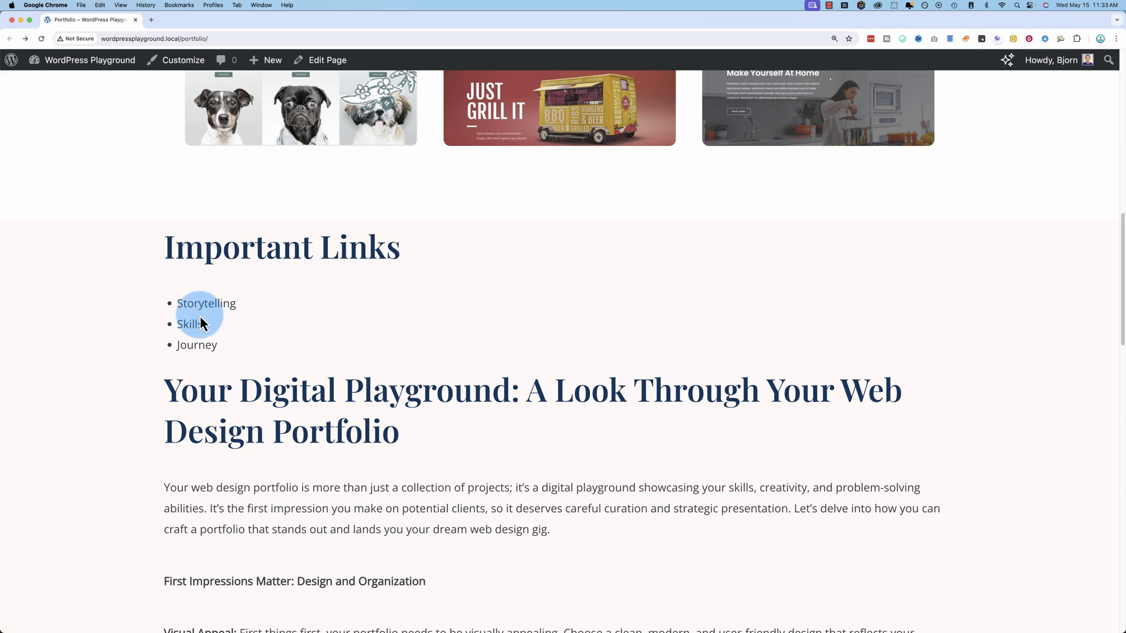
{"action": "mouse_move", "coordinate": [138, 425]}
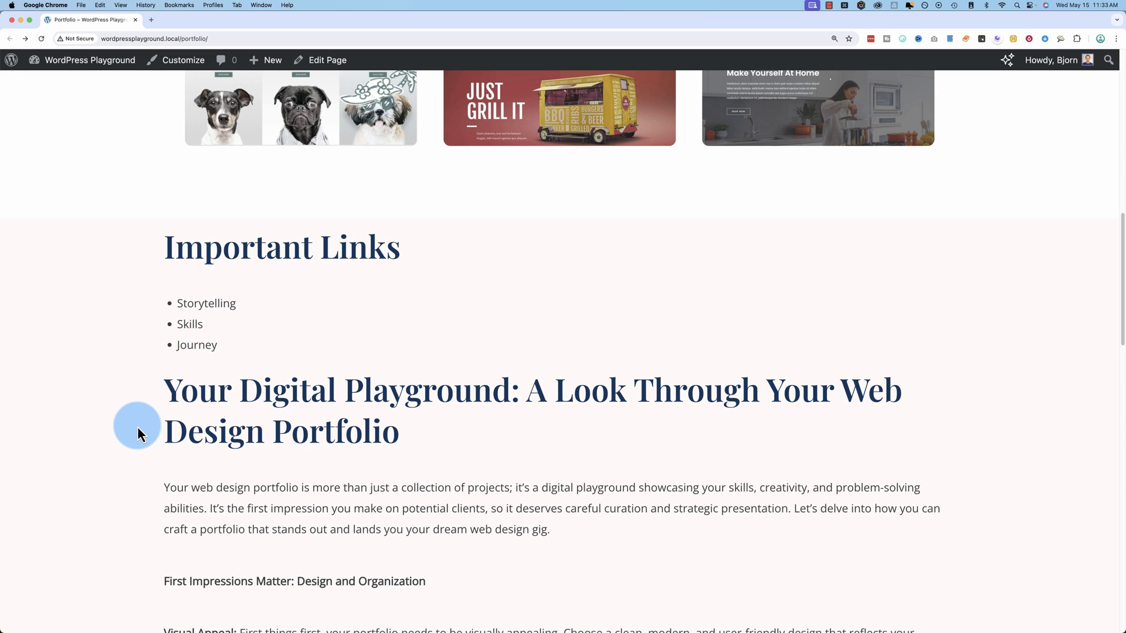
{"action": "scroll", "scroll_direction": "down", "scroll_amount": 3}
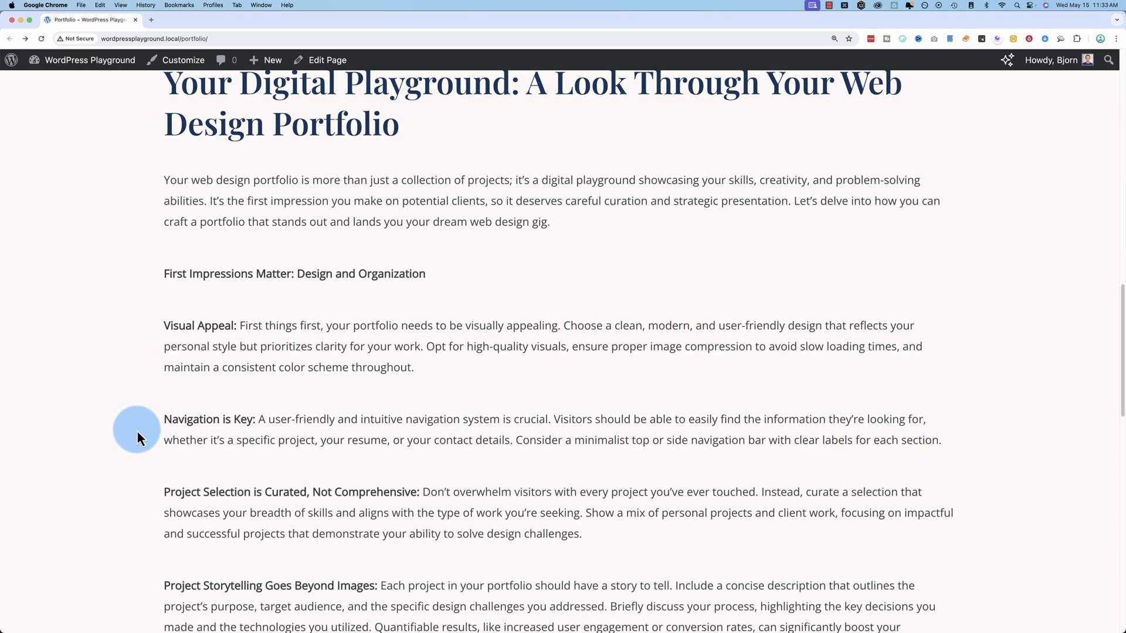
{"action": "scroll", "scroll_direction": "down", "scroll_amount": 3}
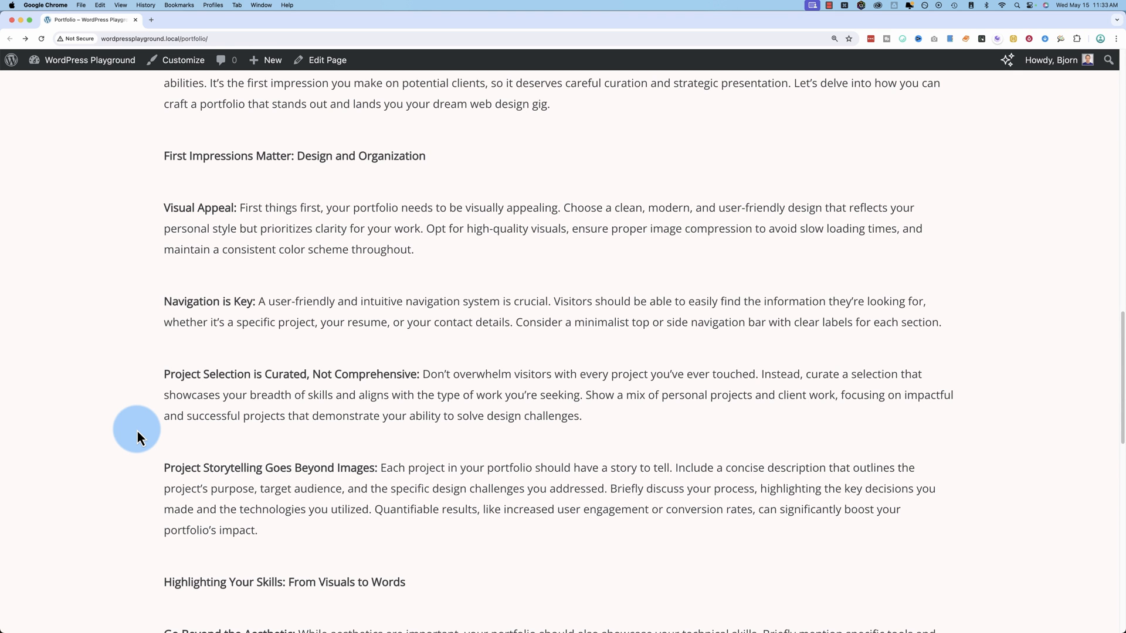
{"action": "scroll", "scroll_direction": "up", "scroll_amount": 3}
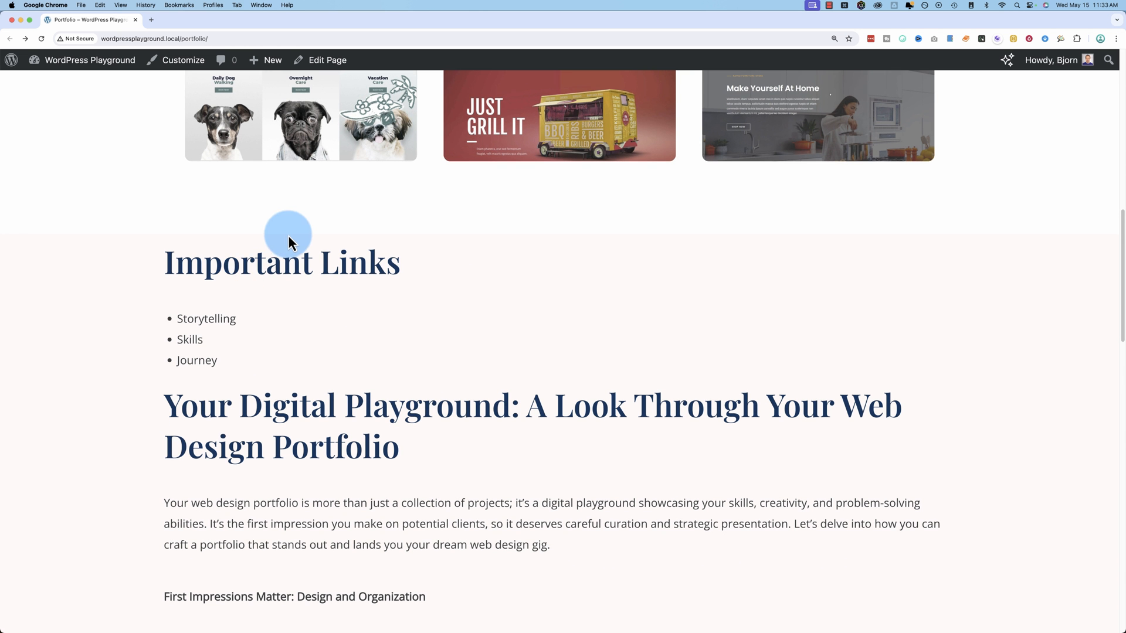
{"action": "left_click", "coordinate": [326, 60]}
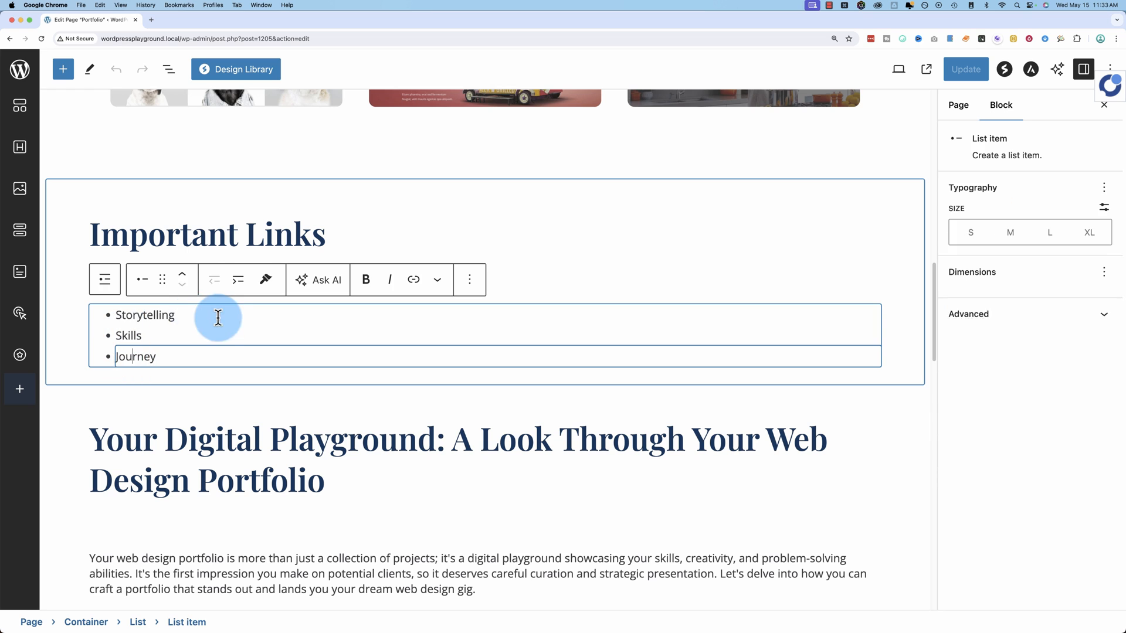
{"action": "scroll", "scroll_direction": "down", "scroll_amount": 3}
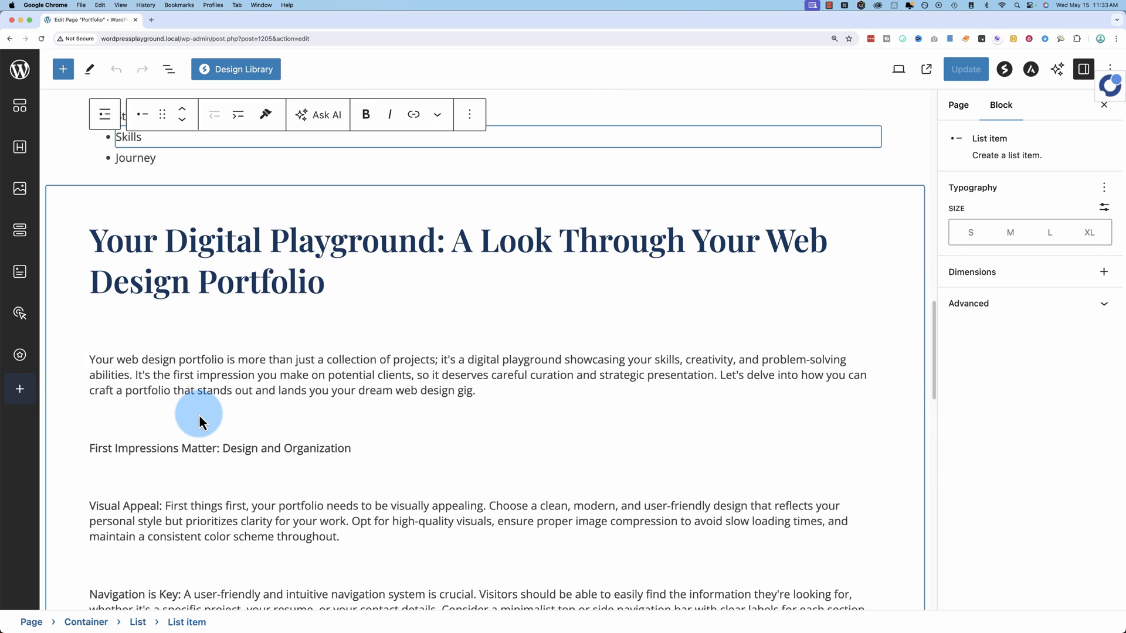
{"action": "scroll", "scroll_direction": "down", "scroll_amount": 3}
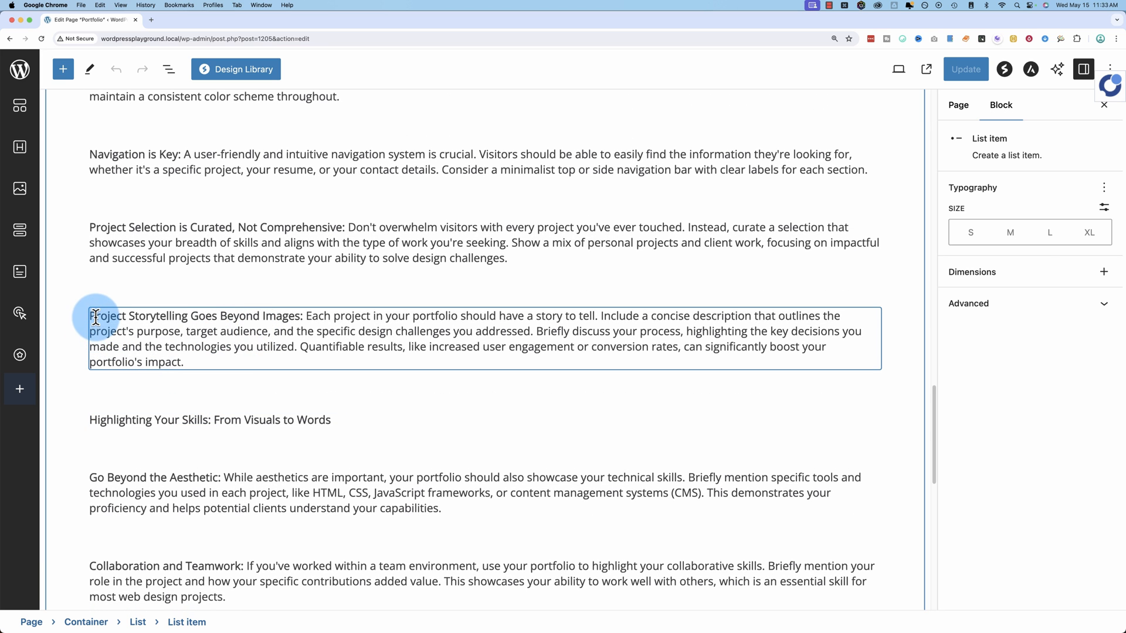
Select the 'Project Storytelling Goes Beyond Images' paragraph and give it the HTML anchor 'storytelling'
{"action": "left_click", "coordinate": [260, 351]}
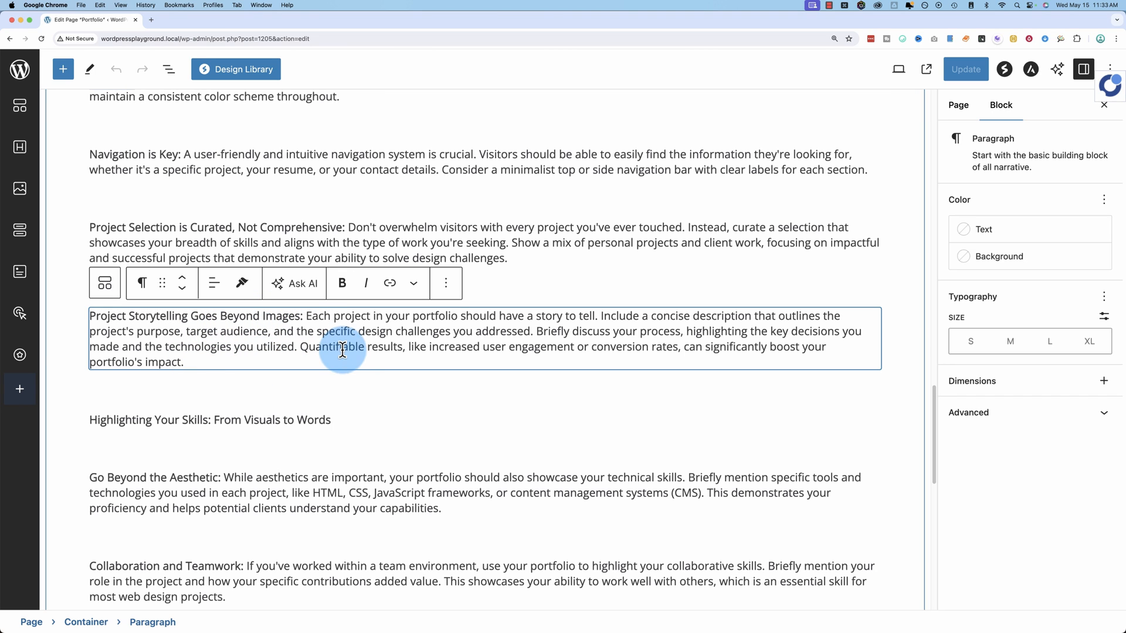
{"action": "mouse_move", "coordinate": [350, 359]}
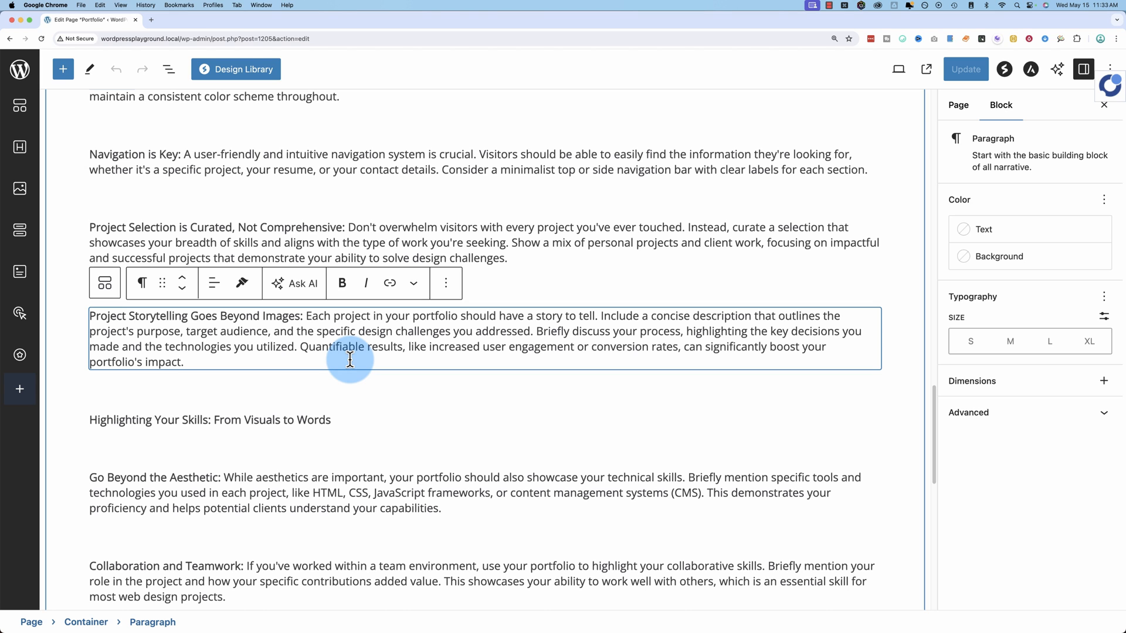
{"action": "mouse_move", "coordinate": [906, 406]}
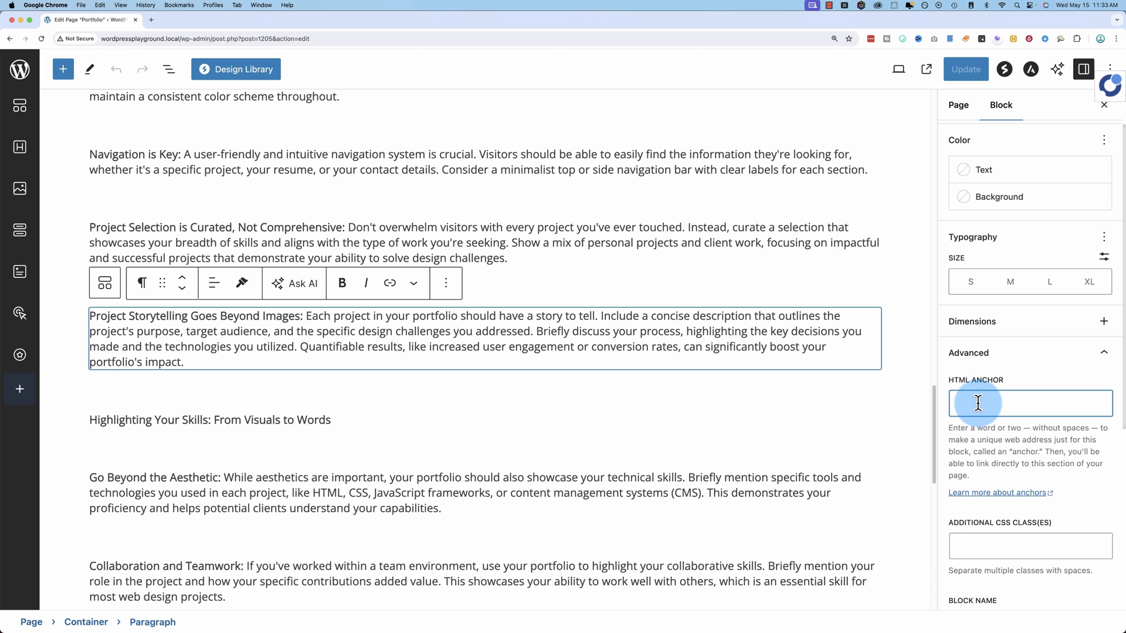
{"action": "type", "text": "storytelling"}
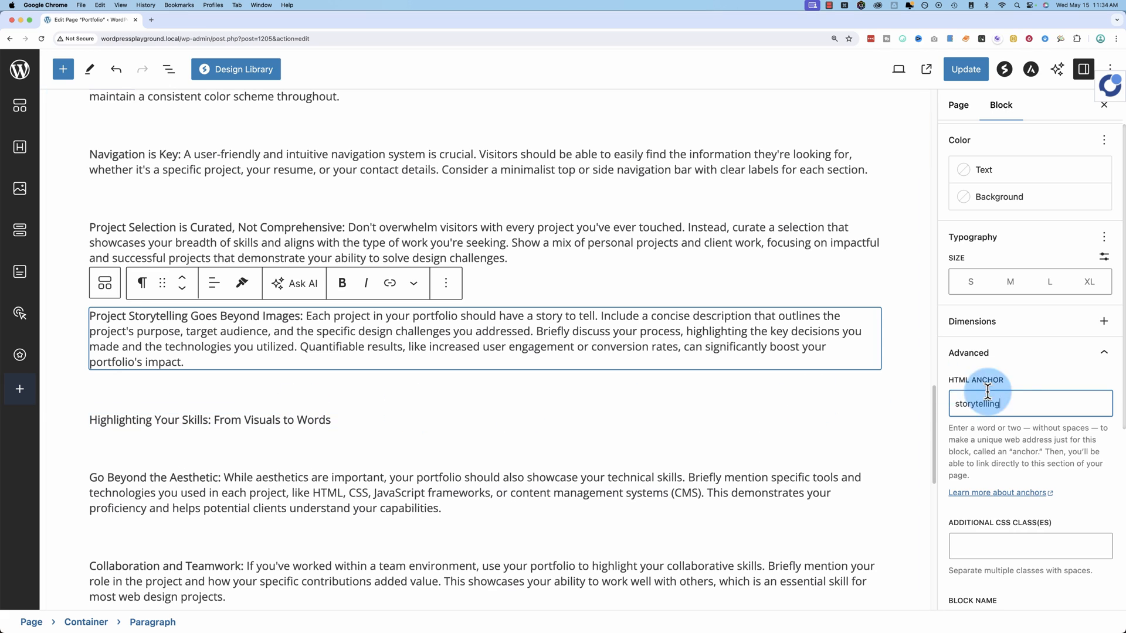
{"action": "mouse_move", "coordinate": [855, 416]}
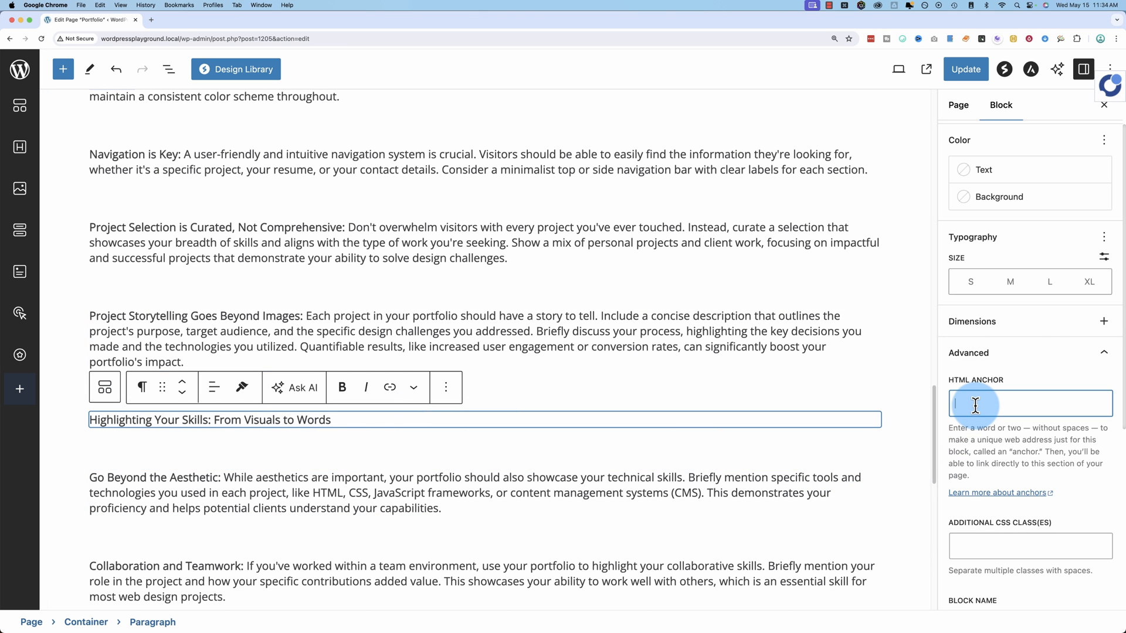
Enter 'skills' and 'journey' as HTML anchors on the Skills and Journey paragraphs
{"action": "type", "text": "skills"}
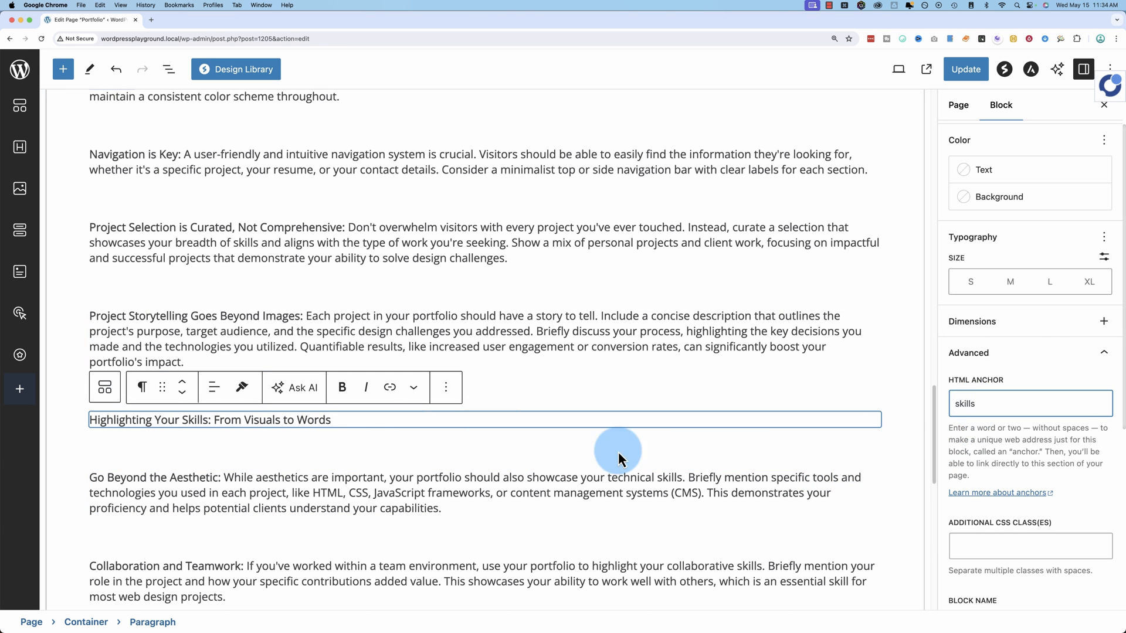
{"action": "scroll", "scroll_direction": "down", "scroll_amount": 3}
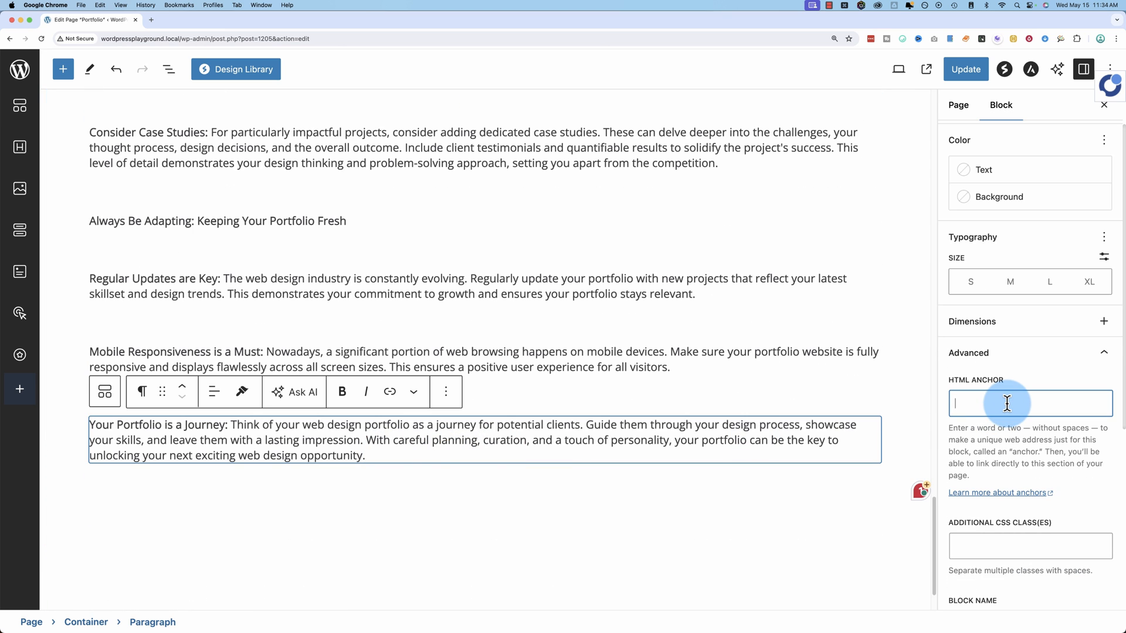
{"action": "type", "text": "journey"}
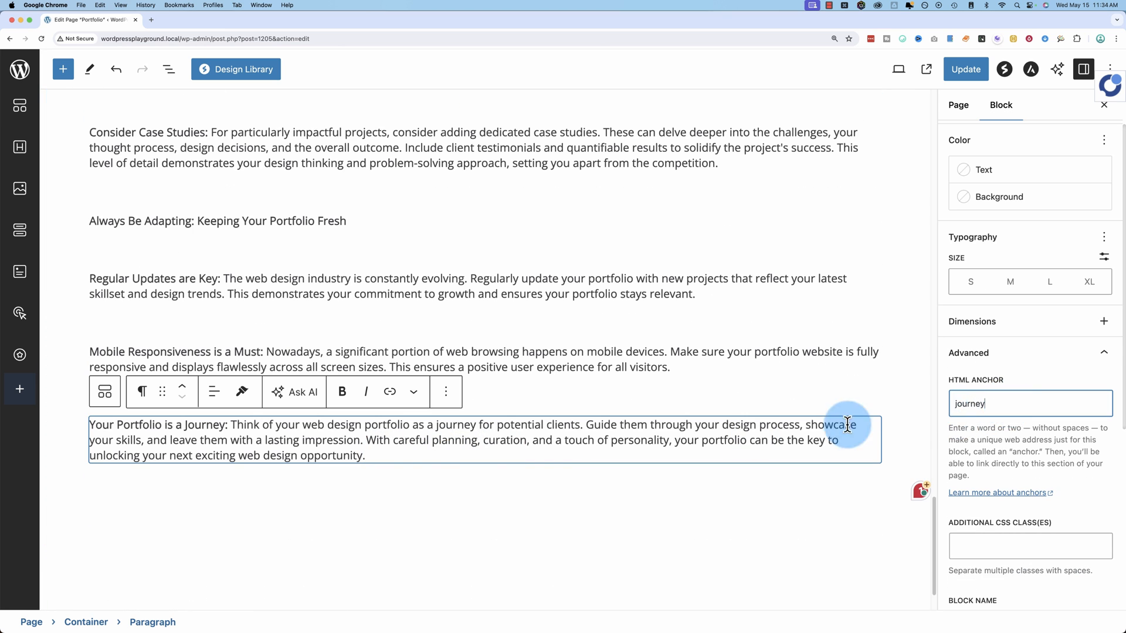
{"action": "scroll", "scroll_direction": "up", "scroll_amount": 3}
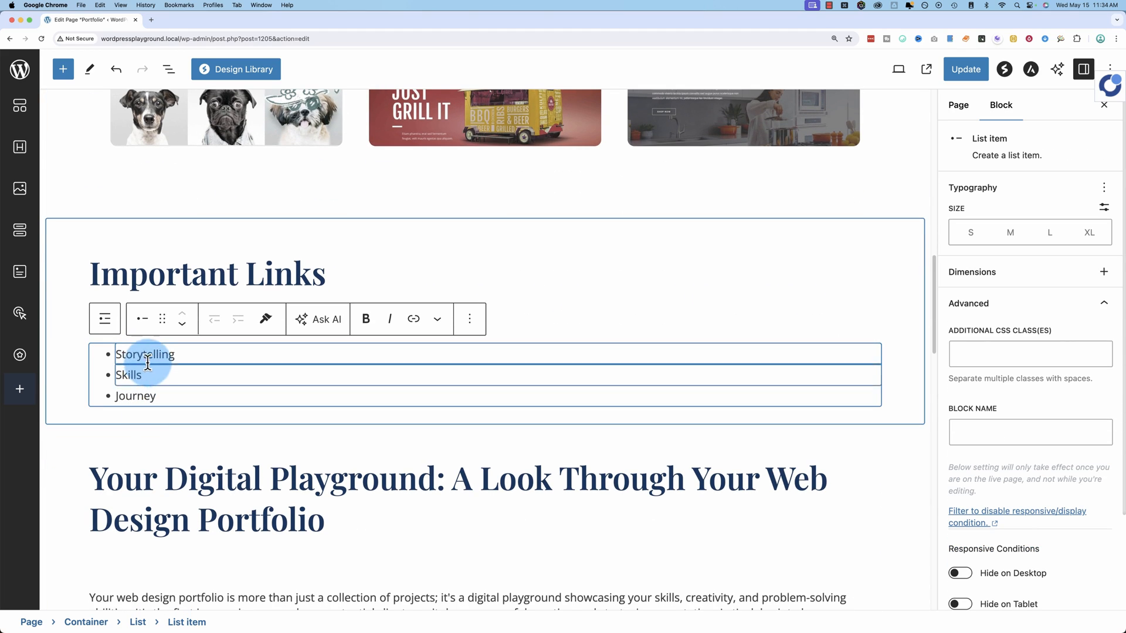
Link the Storytelling list item to the #storytelling anchor
{"action": "double_click", "coordinate": [145, 355]}
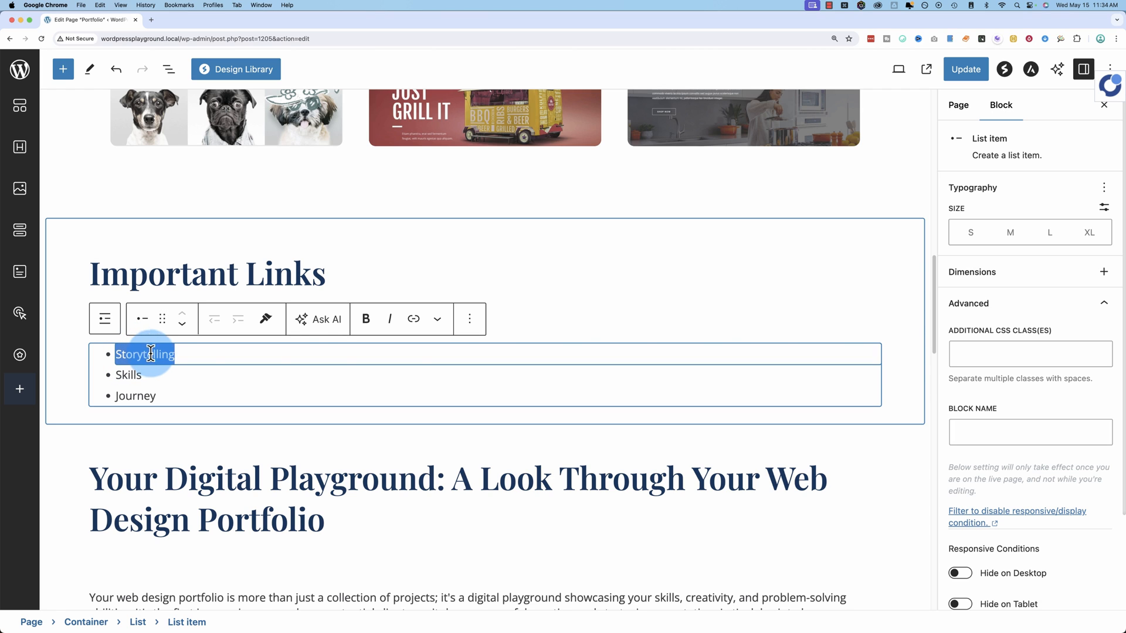
{"action": "left_click", "coordinate": [413, 319]}
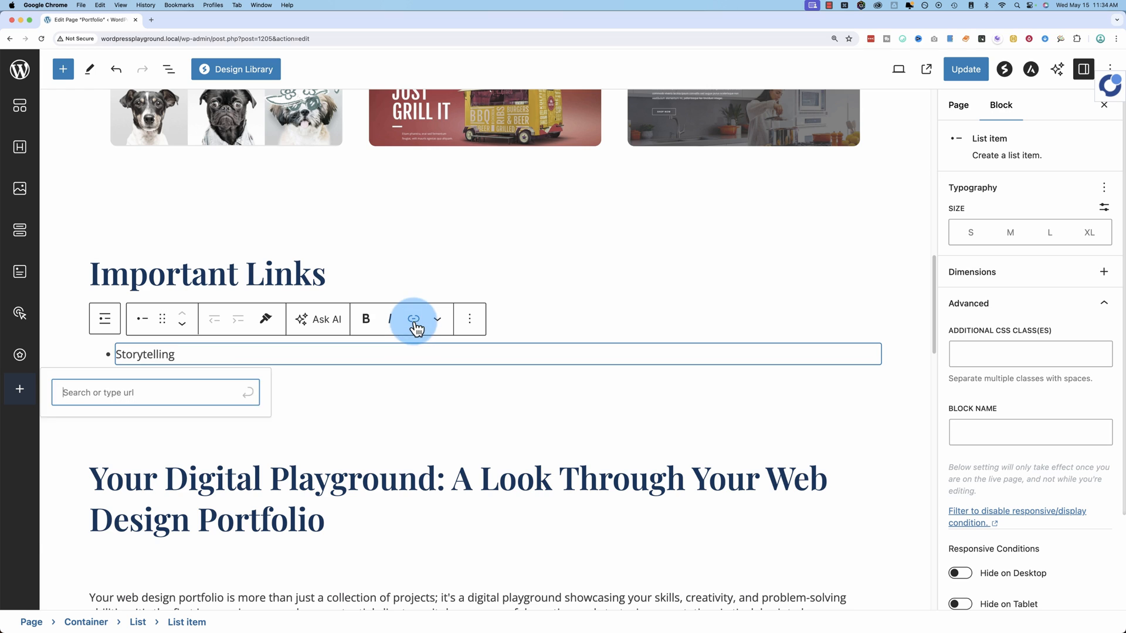
{"action": "type", "text": "#"}
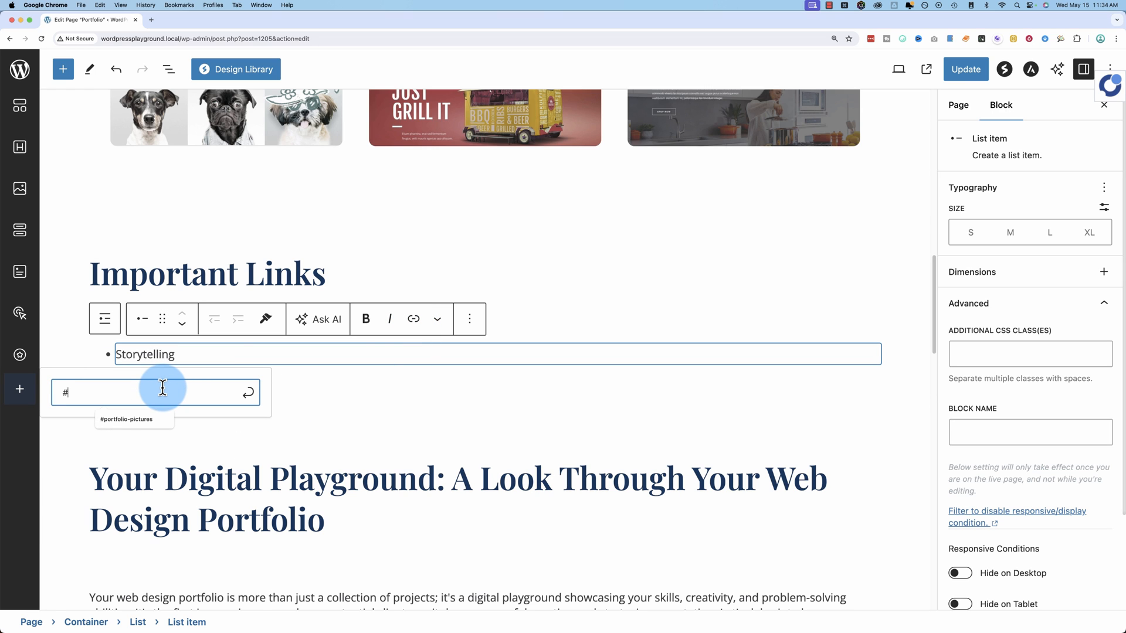
{"action": "type", "text": "story"}
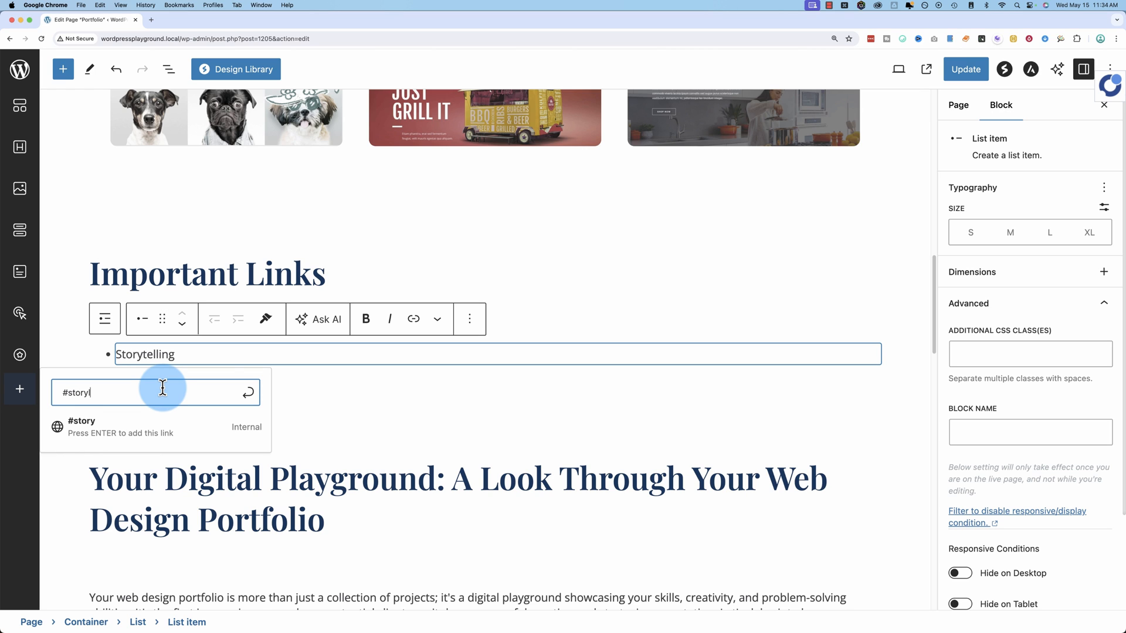
{"action": "type", "text": "link"}
{"action": "type", "text": "Journey"}
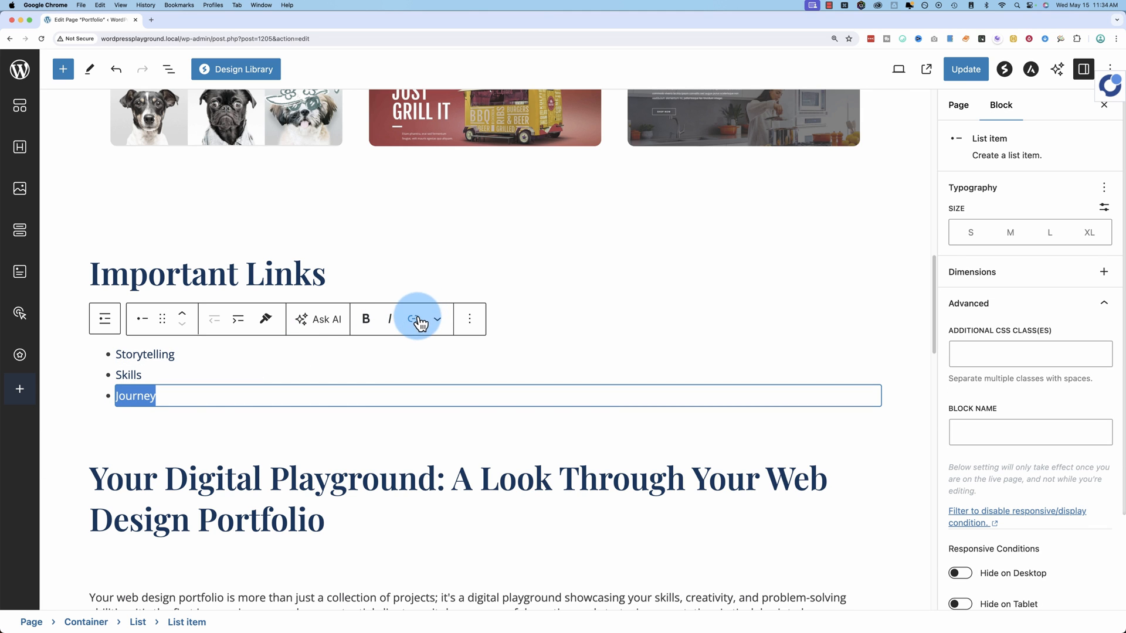
Link the Journey list item to #journey and update the page
{"action": "left_click", "coordinate": [413, 319]}
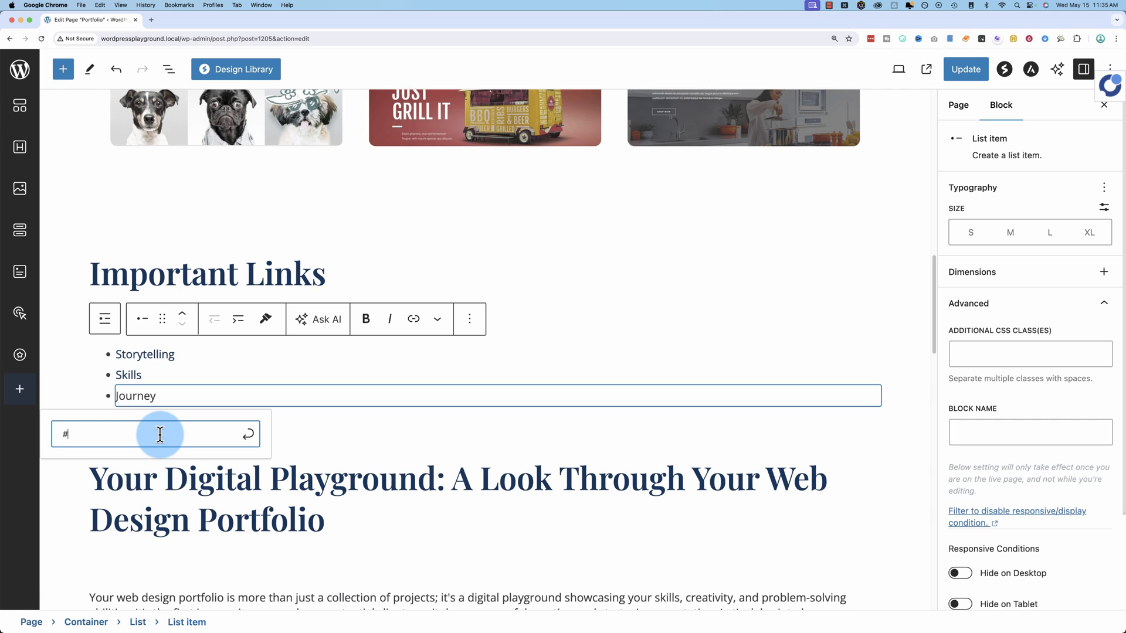
{"action": "type", "text": "joure"}
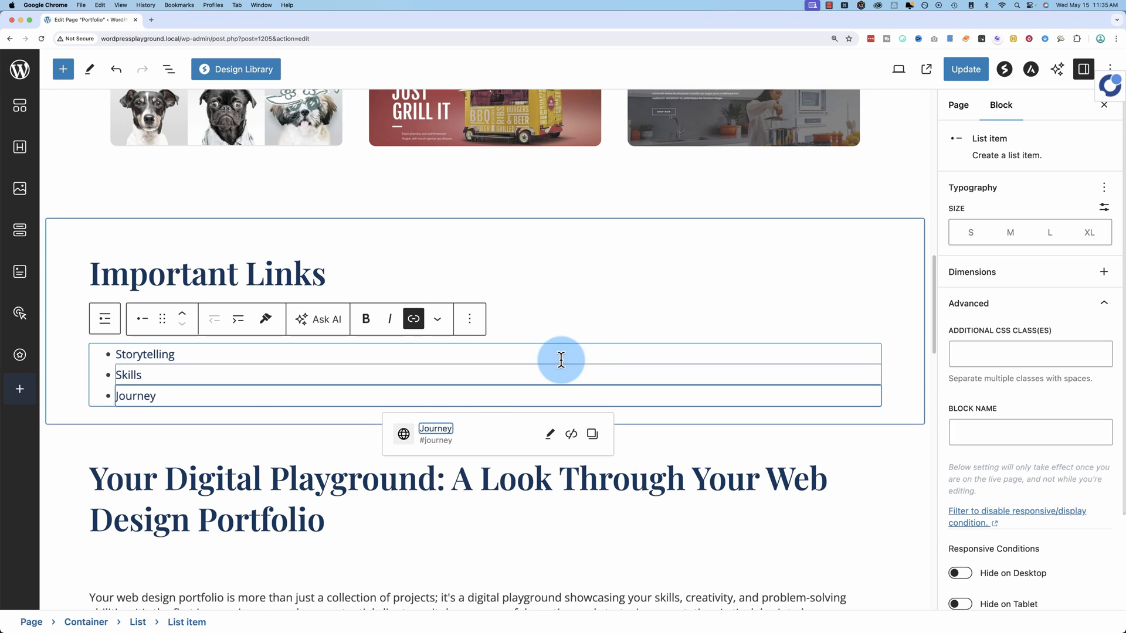
{"action": "left_click", "coordinate": [965, 70]}
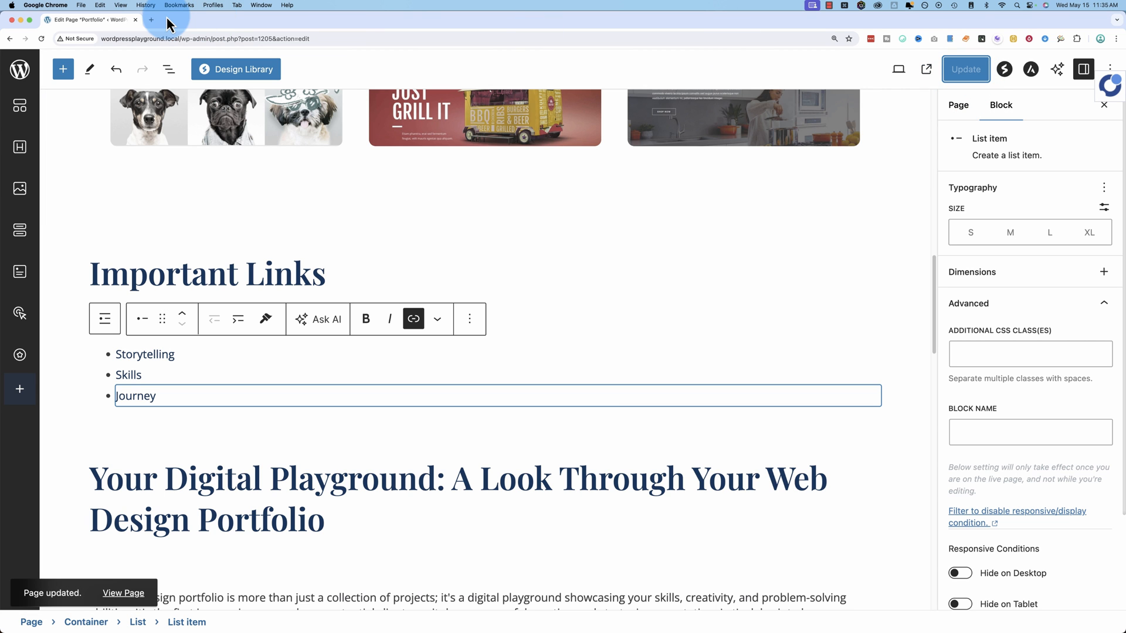
View the live Portfolio page and test the Storytelling, Skills and Journey jump links
{"action": "left_click", "coordinate": [122, 592]}
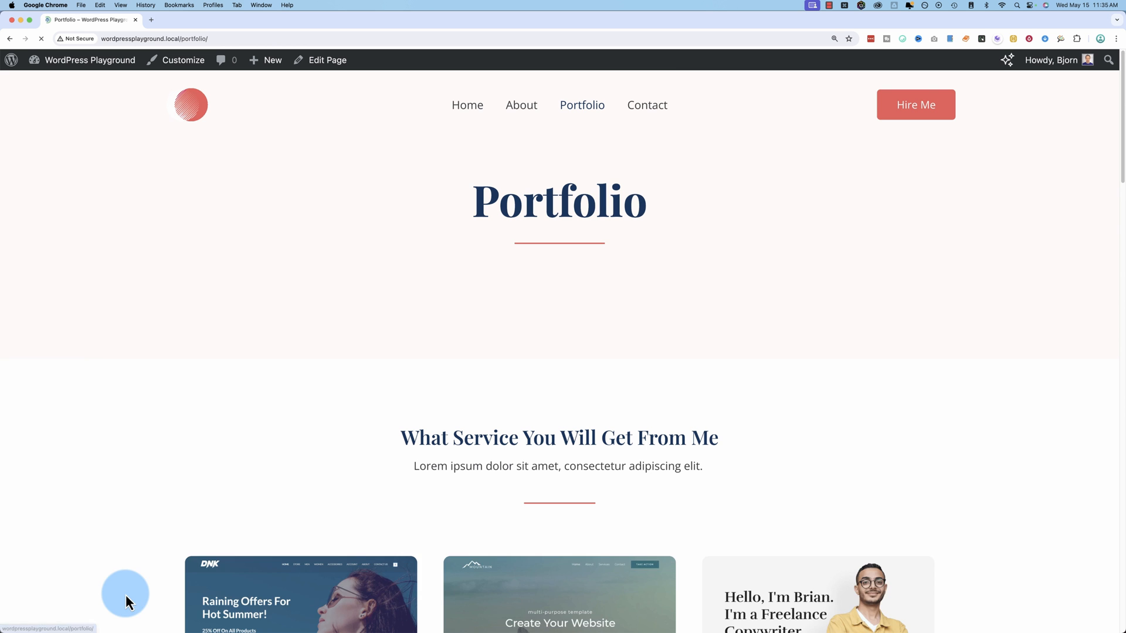
{"action": "scroll", "scroll_direction": "down", "scroll_amount": 3}
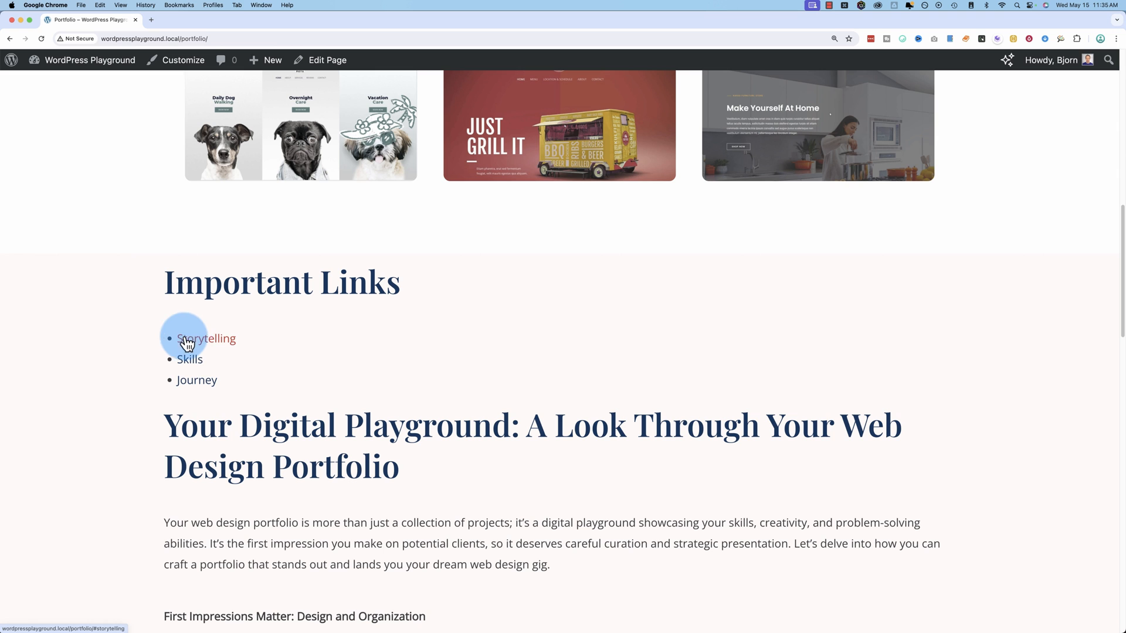
{"action": "mouse_move", "coordinate": [224, 344]}
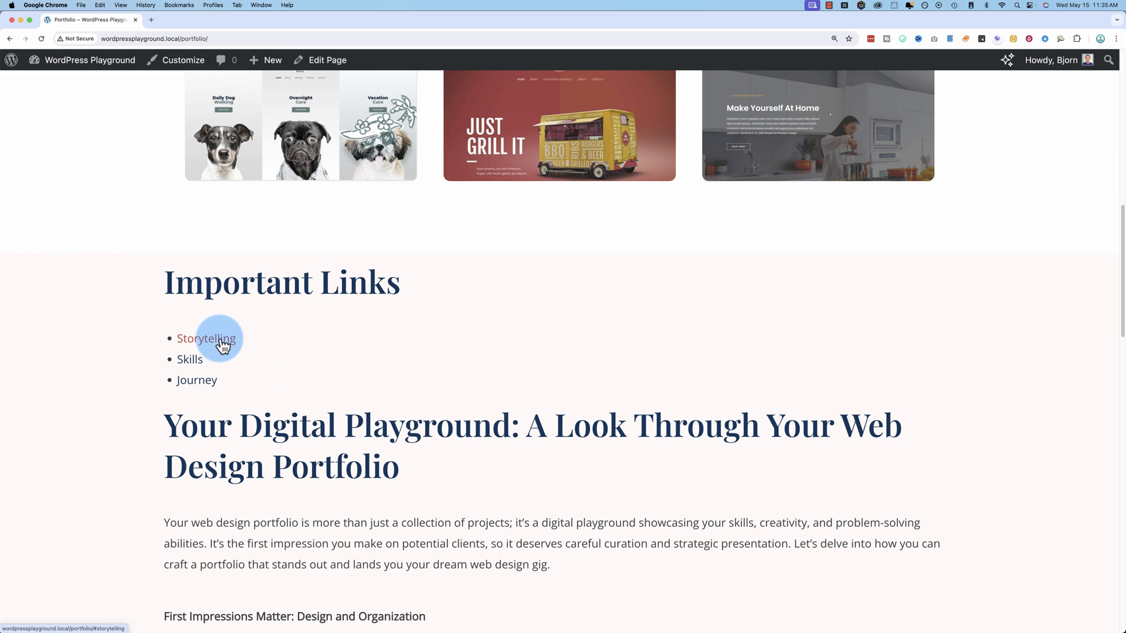
{"action": "left_click", "coordinate": [206, 339]}
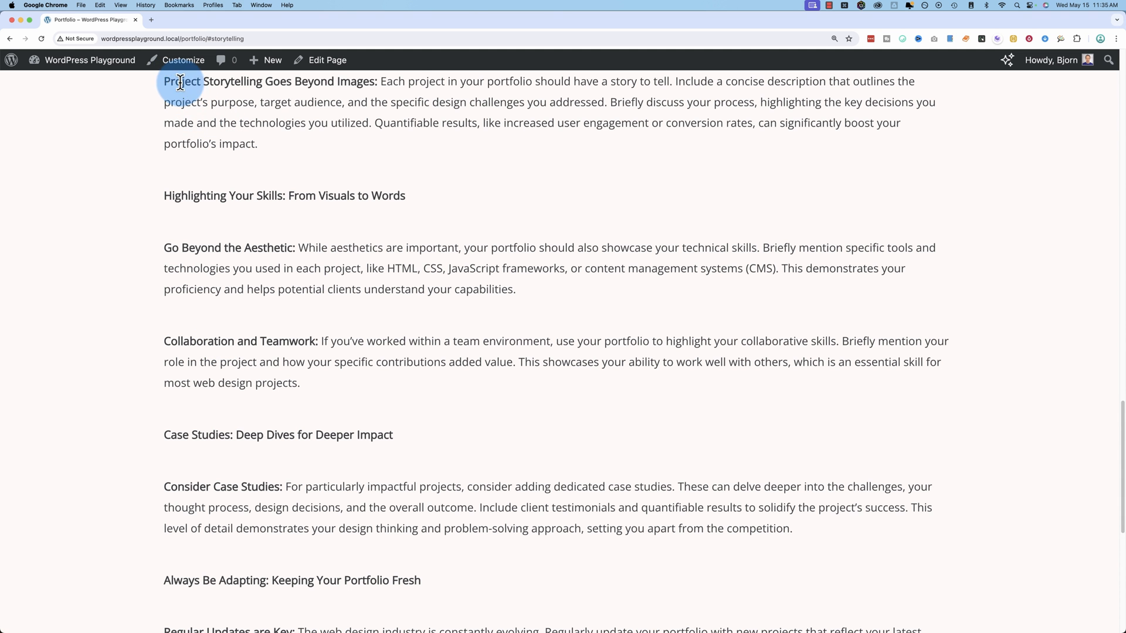
{"action": "scroll", "scroll_direction": "up", "scroll_amount": 3}
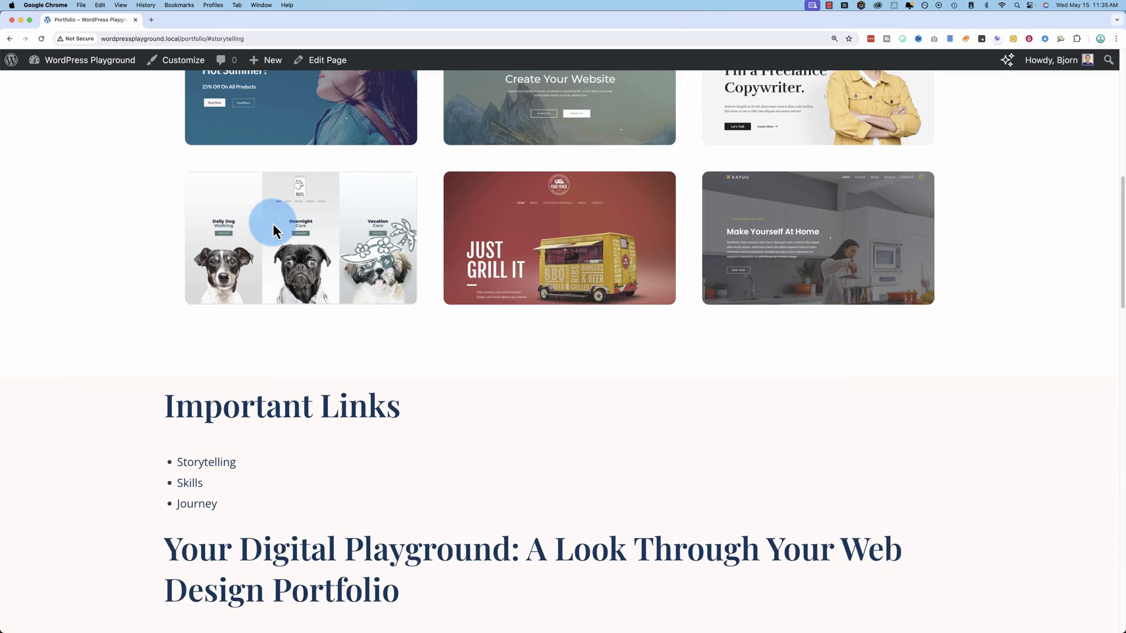
{"action": "scroll", "scroll_direction": "down", "scroll_amount": 3}
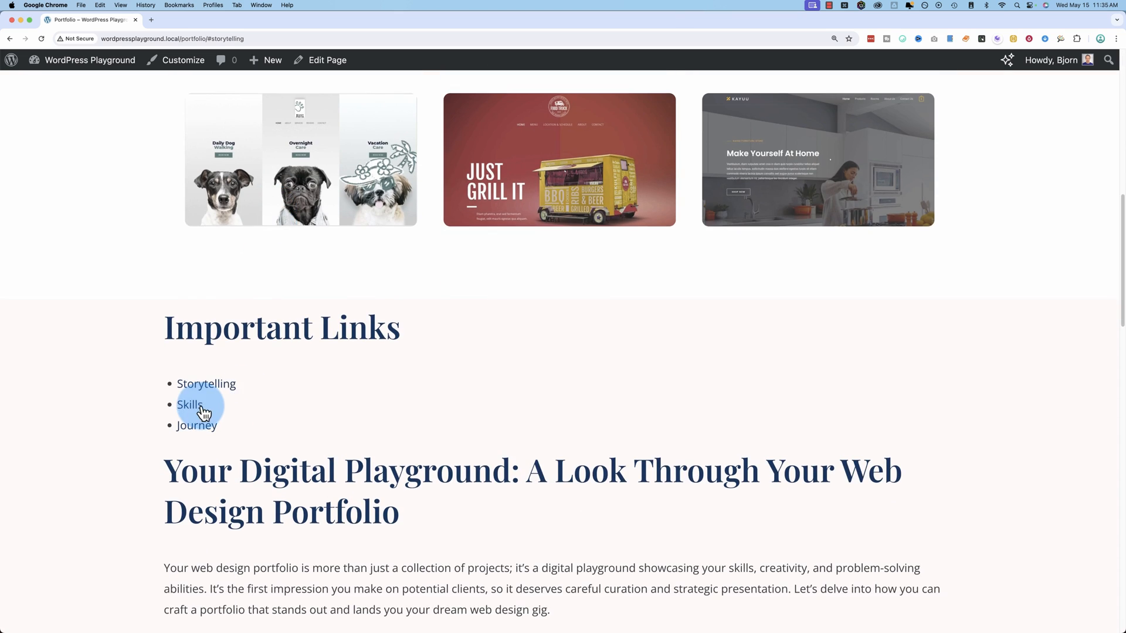
{"action": "left_click", "coordinate": [188, 404]}
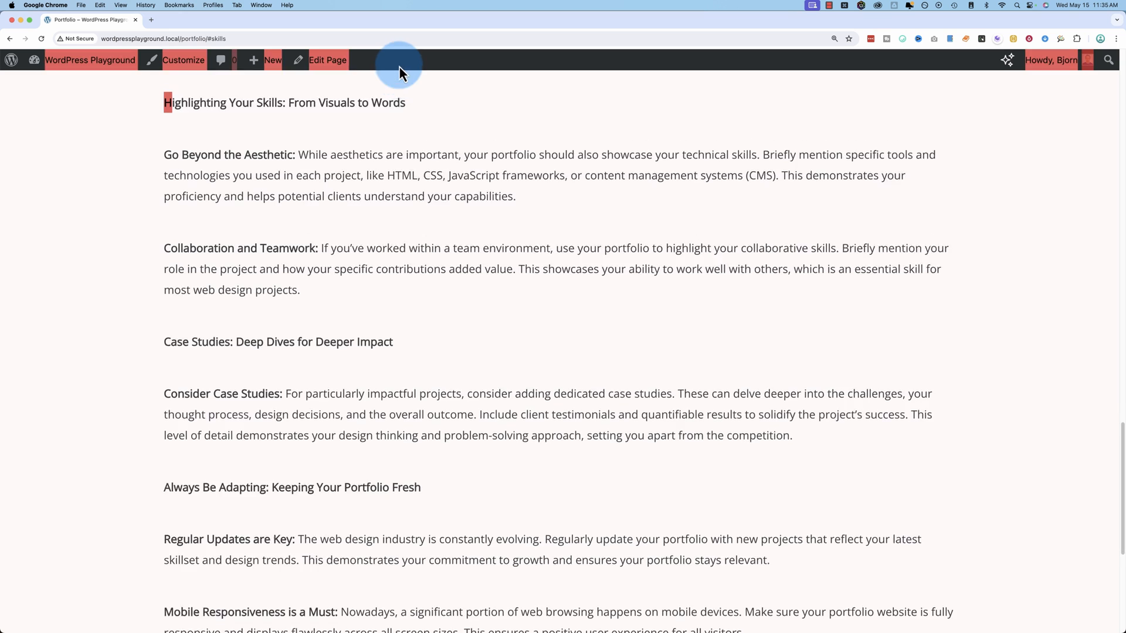
{"action": "scroll", "scroll_direction": "up", "scroll_amount": 3}
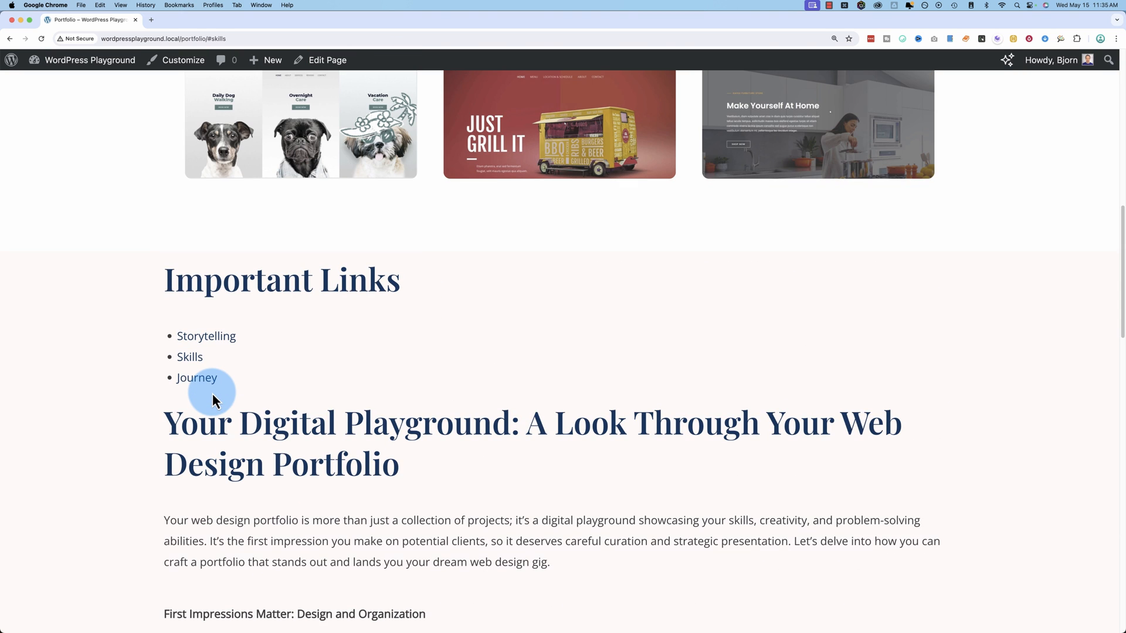
{"action": "left_click", "coordinate": [197, 378]}
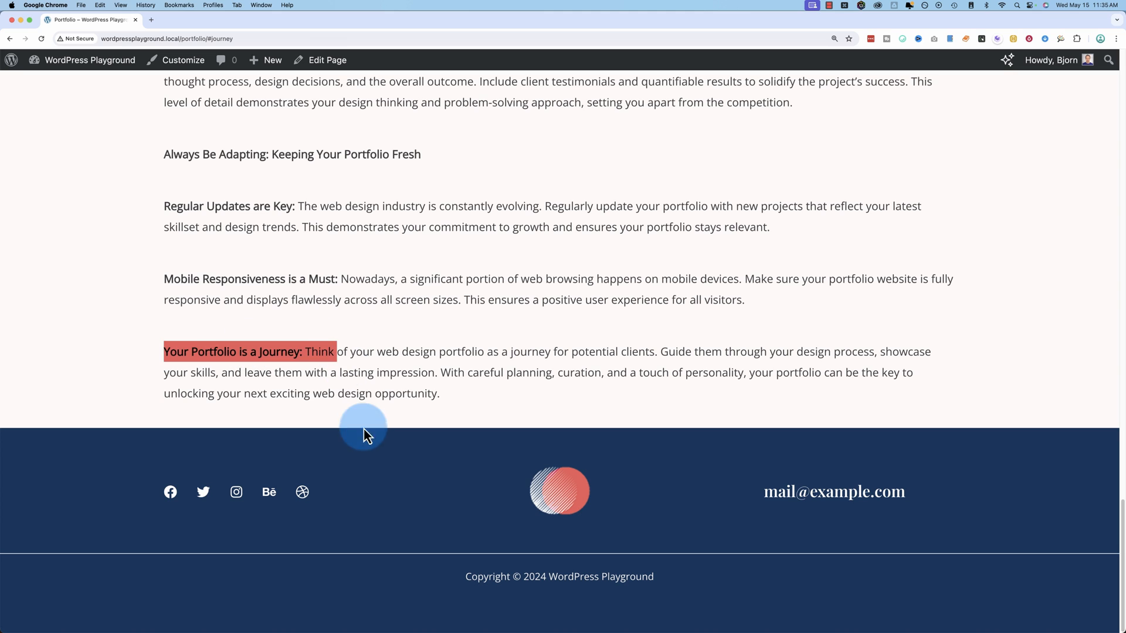
{"action": "mouse_move", "coordinate": [323, 379]}
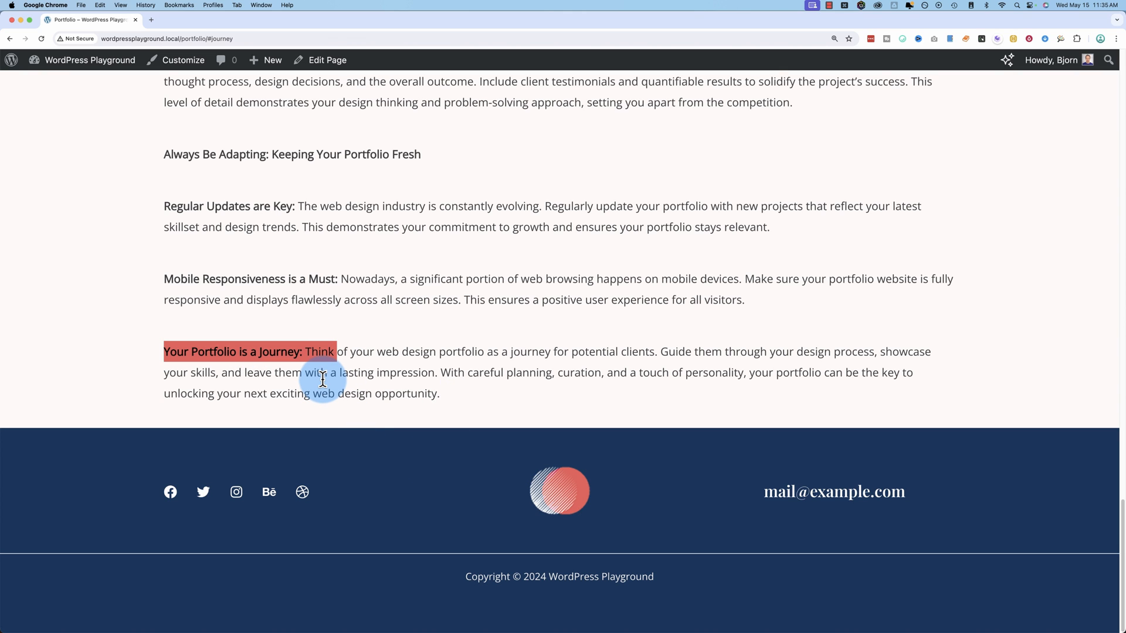
{"action": "mouse_move", "coordinate": [224, 348]}
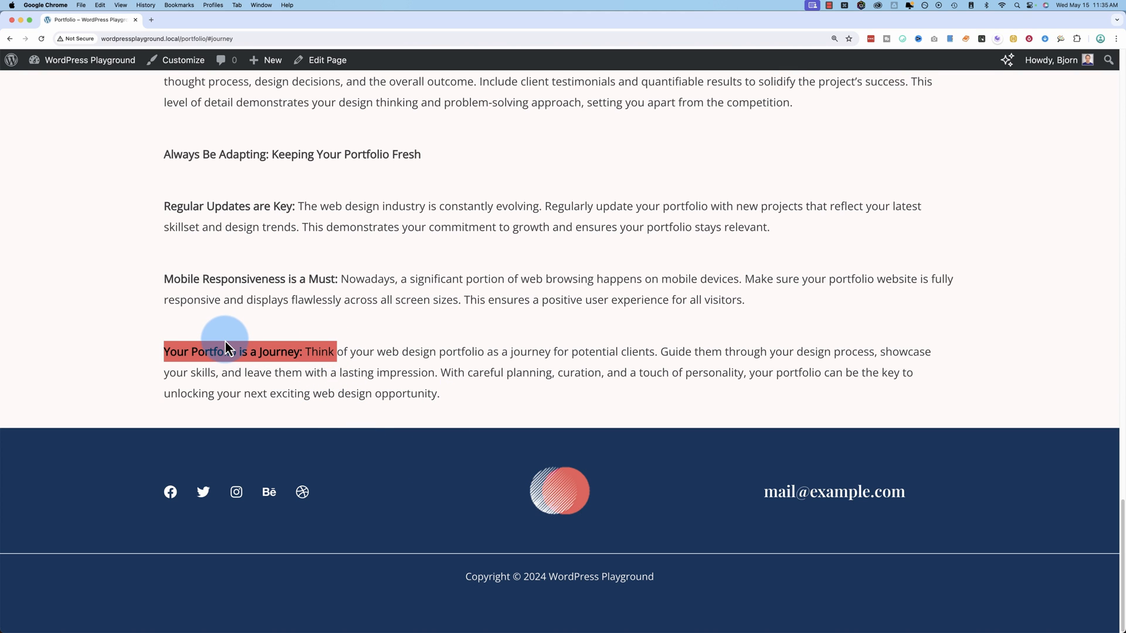
{"action": "mouse_move", "coordinate": [549, 460]}
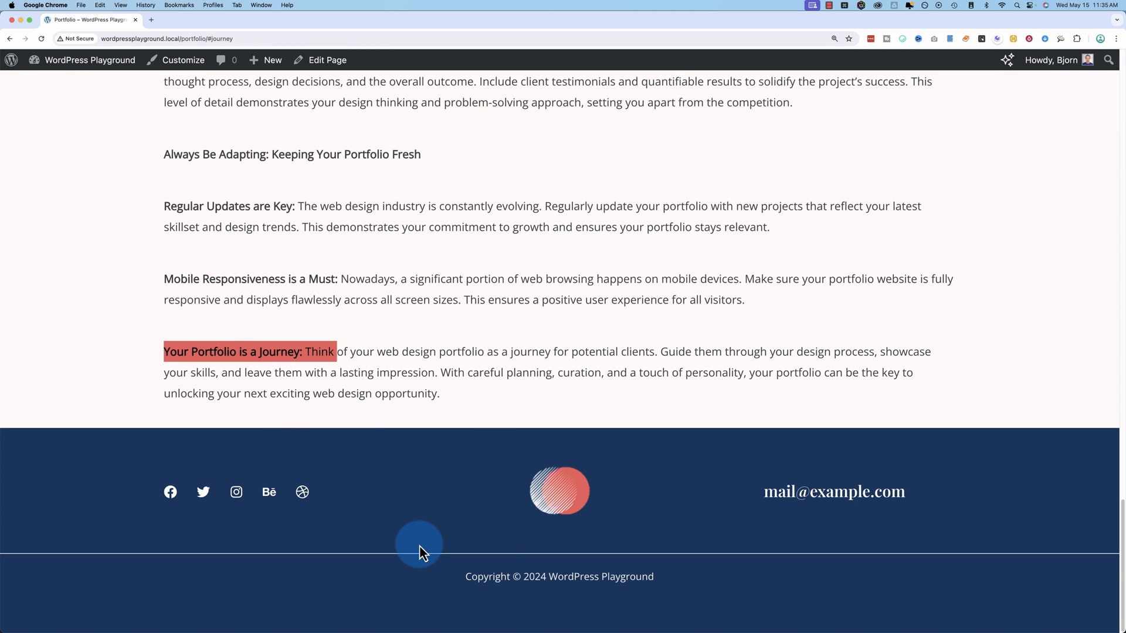
{"action": "mouse_move", "coordinate": [301, 379]}
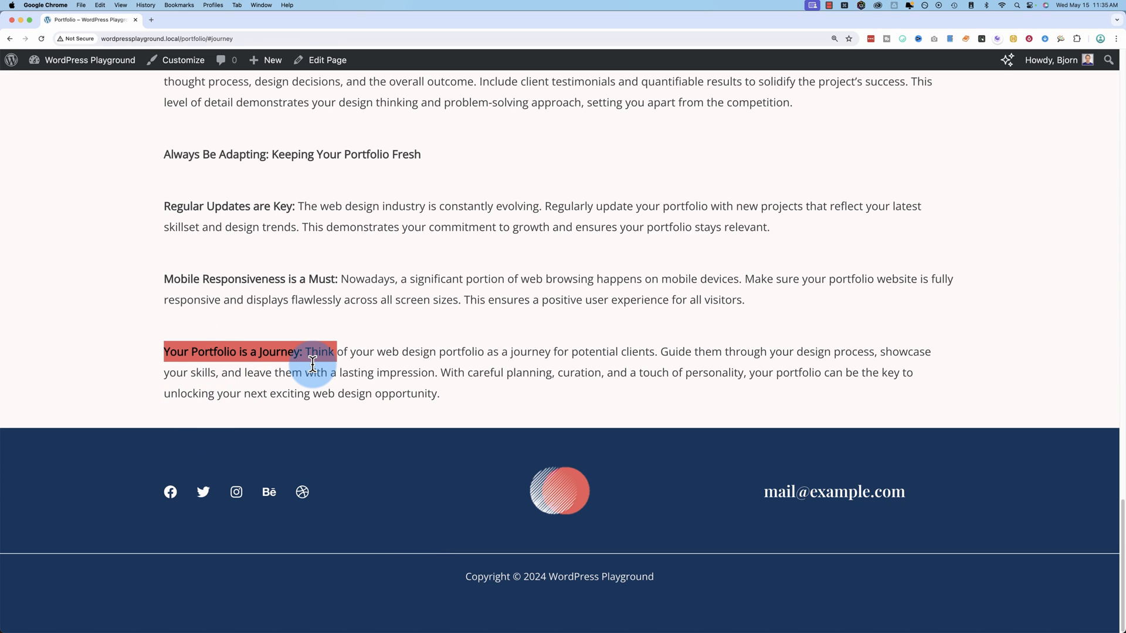
{"action": "mouse_move", "coordinate": [426, 379]}
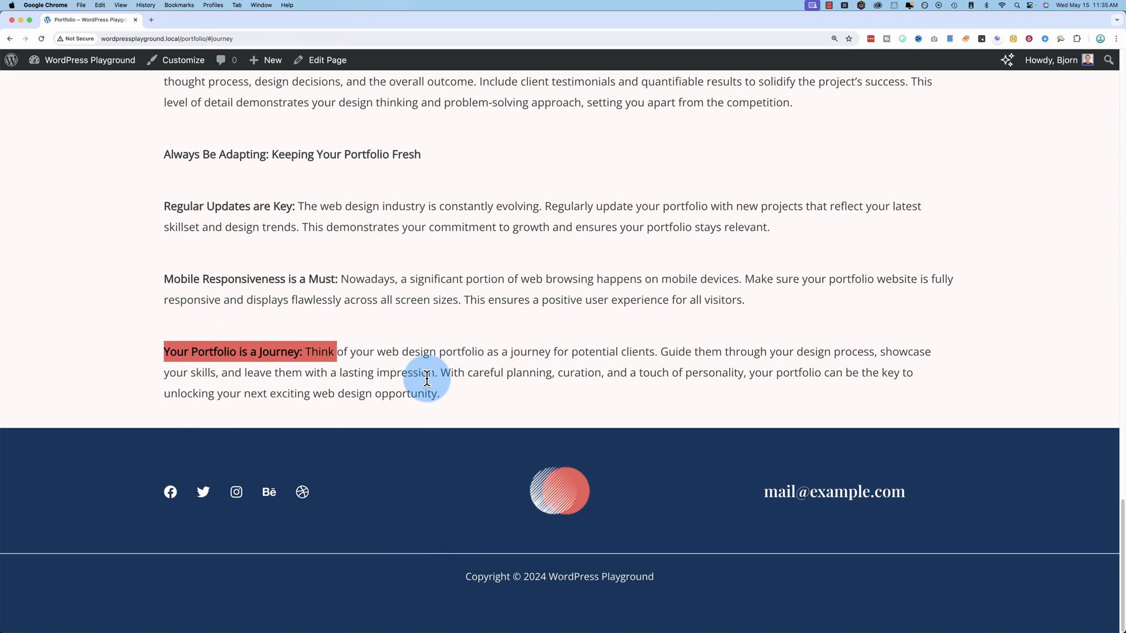
{"action": "mouse_move", "coordinate": [413, 368]}
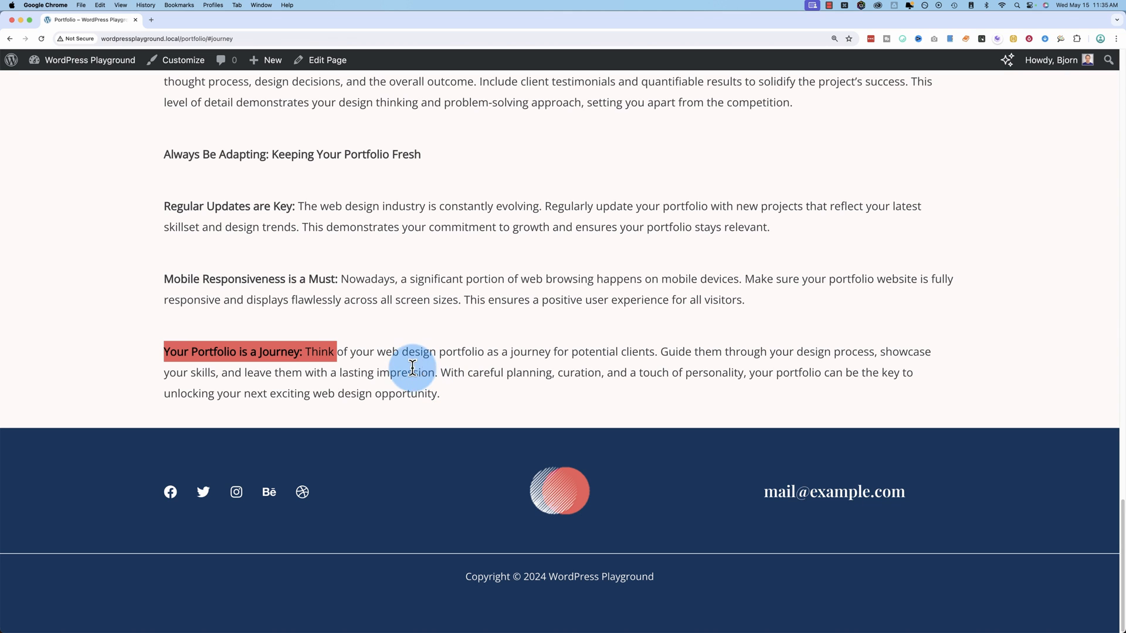